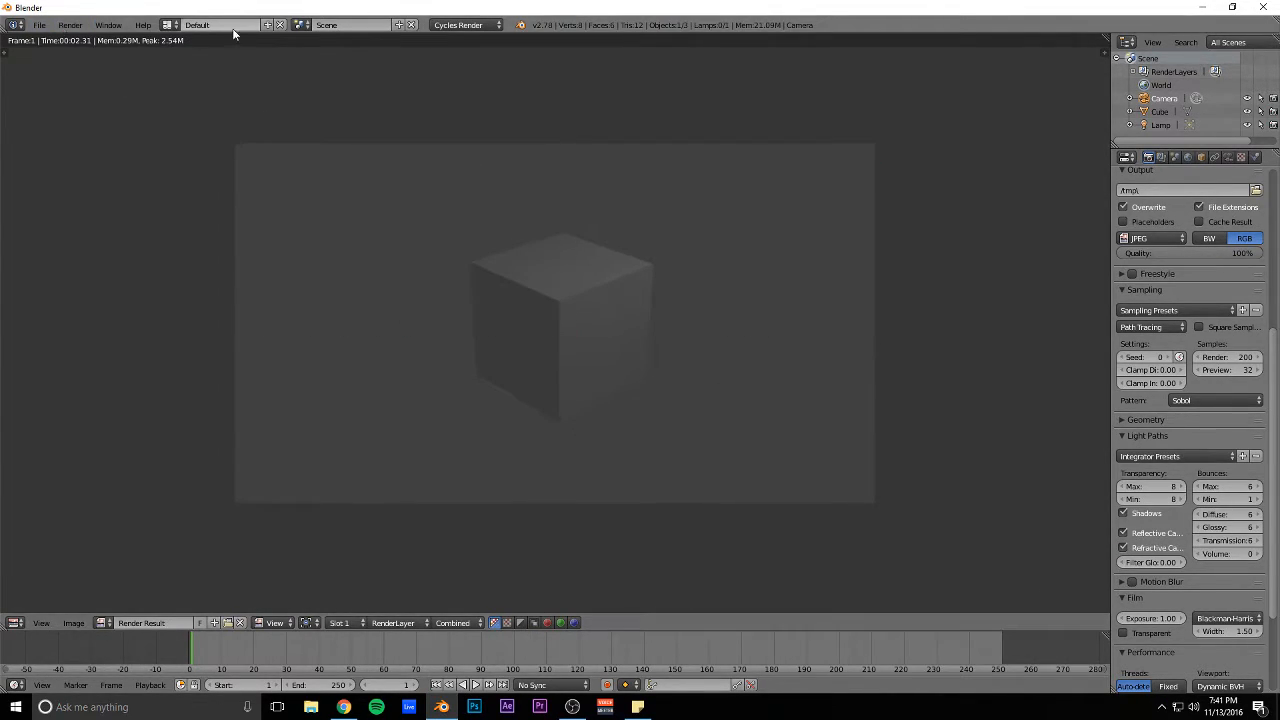
Step: Switch the screen layout from Default to Compositing
left_click(196, 24)
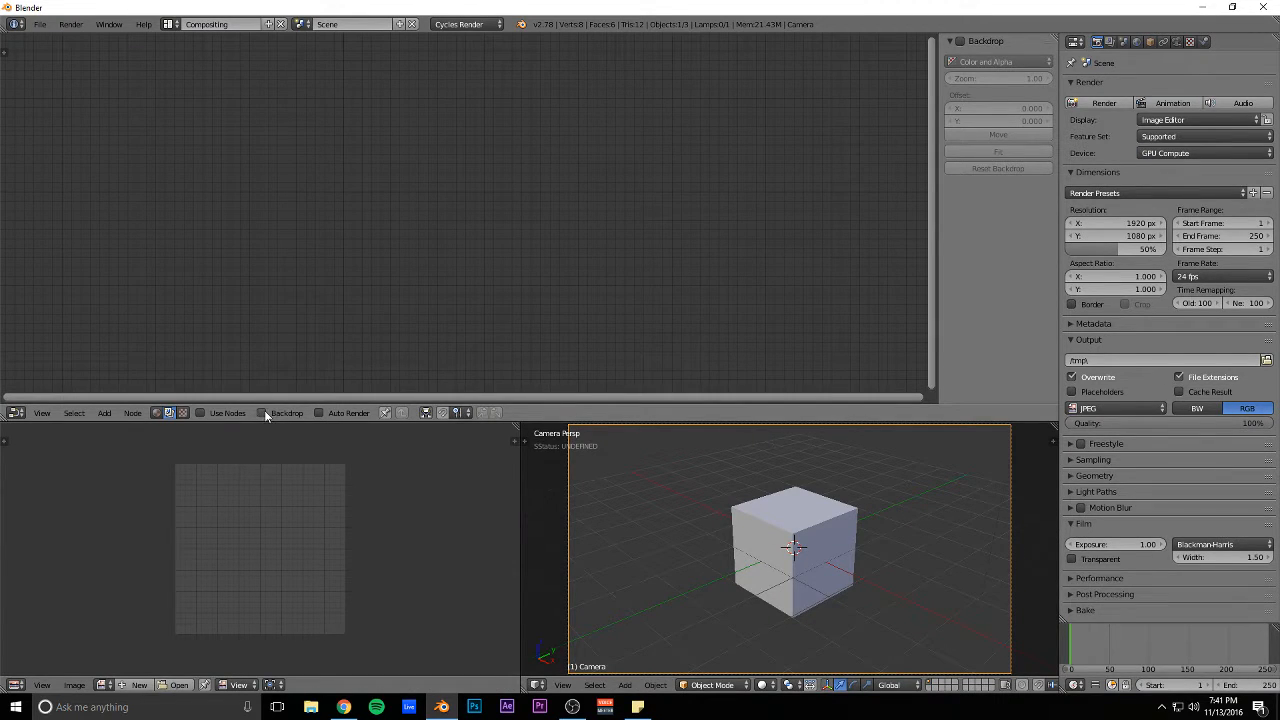
Step: Enable Use Nodes, add a Viewer output node and feed it the Render Layers Image
left_click(200, 412)
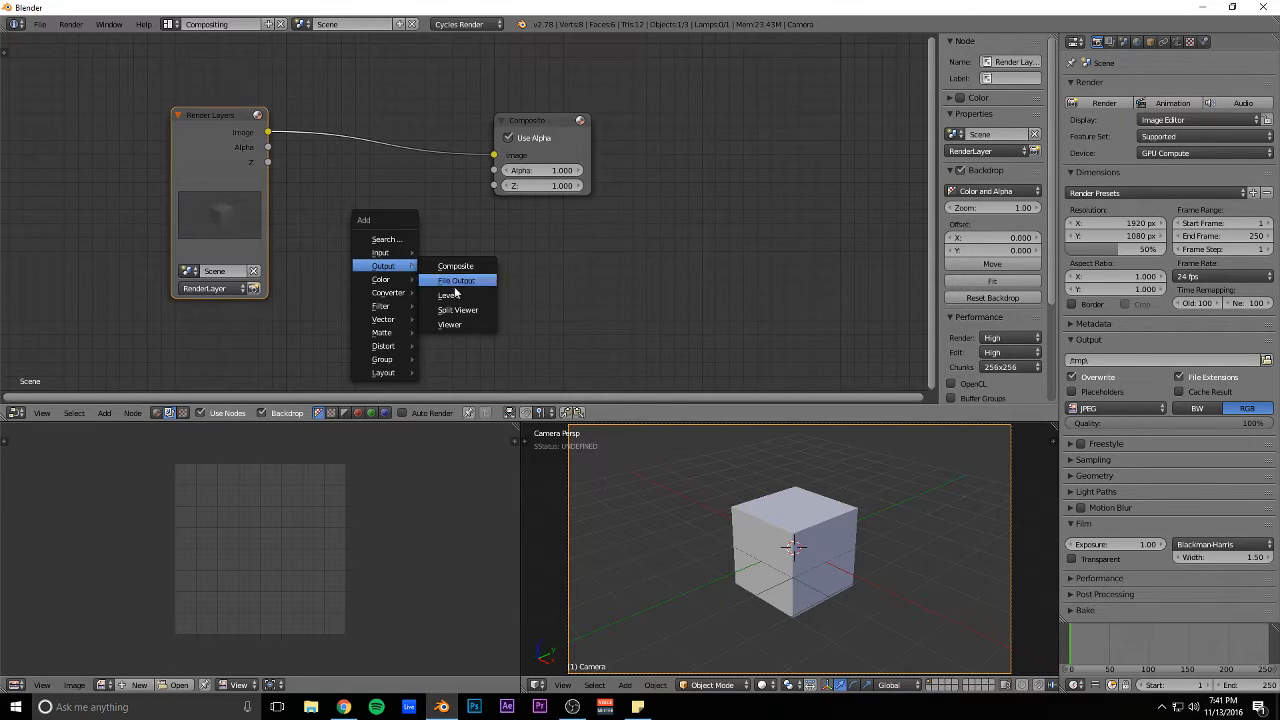
left_click(448, 324)
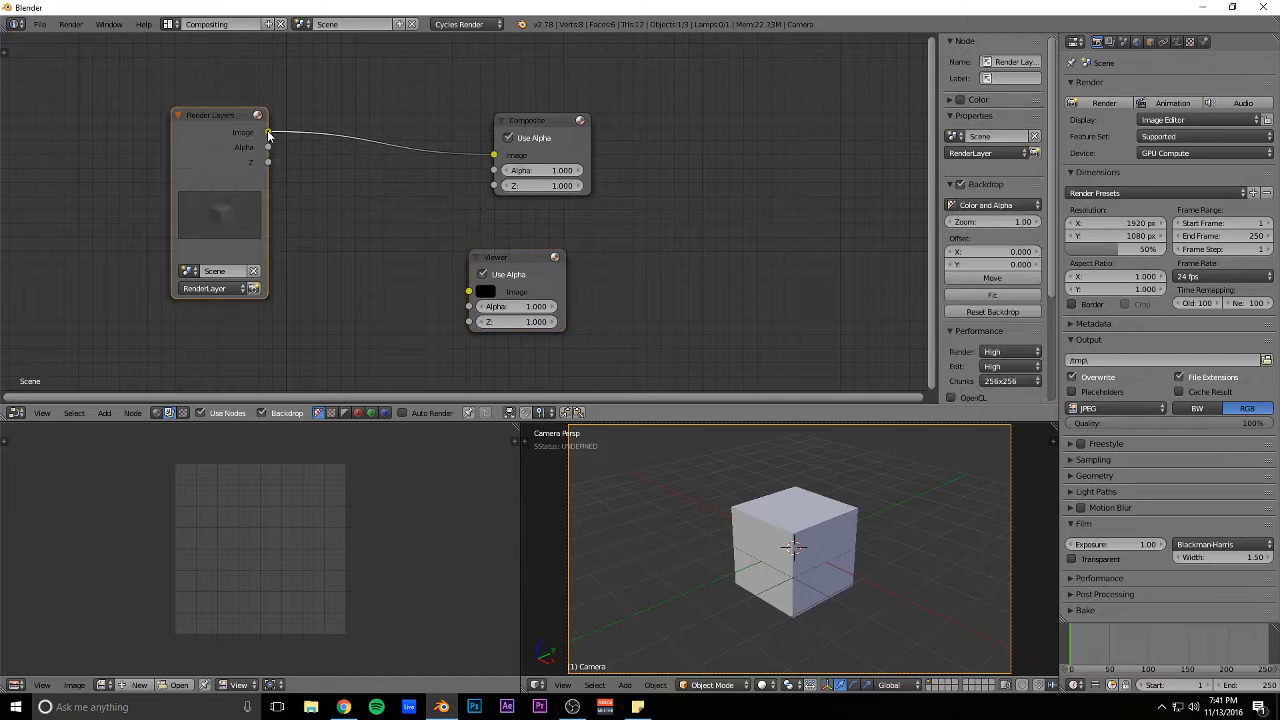
left_click_drag(268, 132, 468, 290)
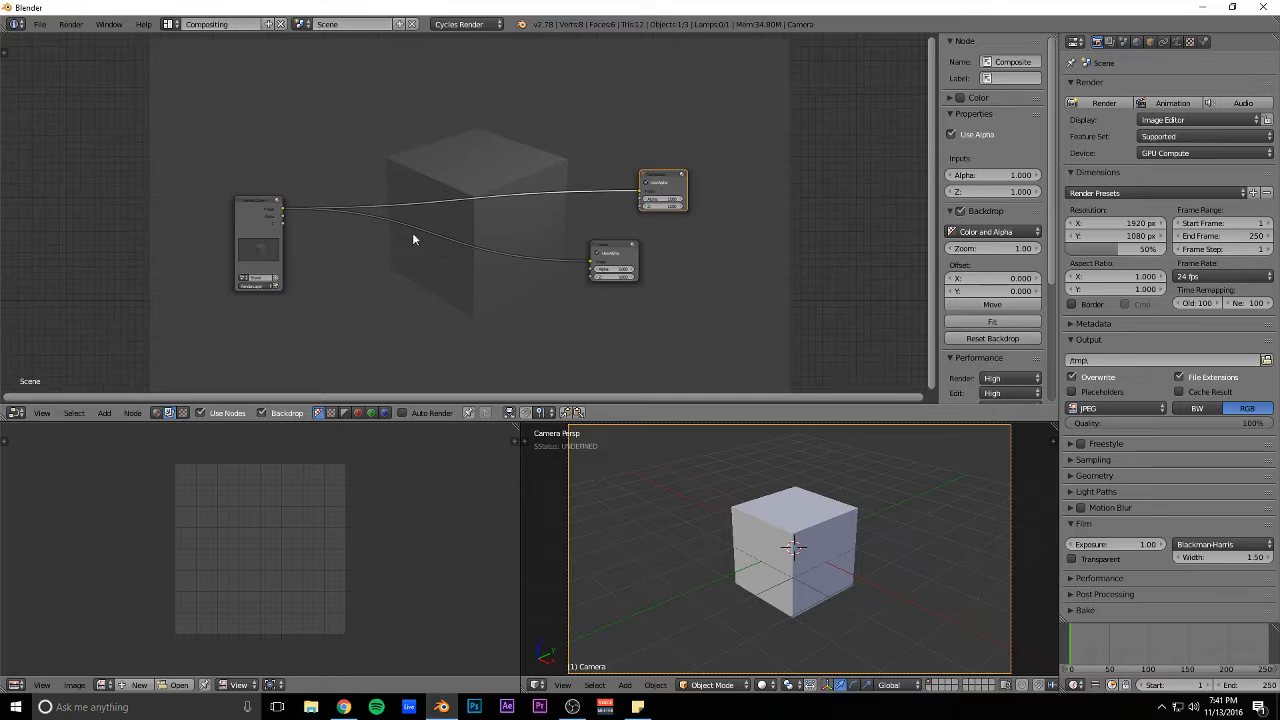
Step: Add a Color Balance node between Render Layers and Viewer, tinting the render red via Lift
left_click(104, 412)
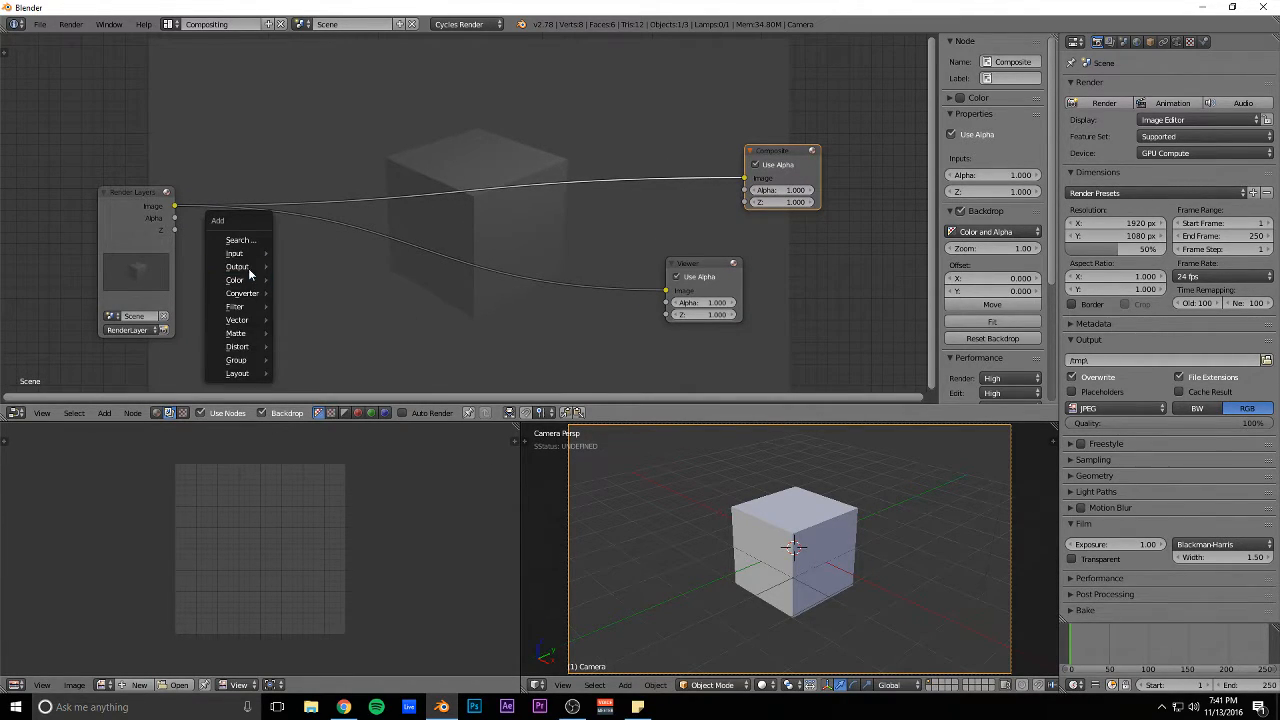
left_click(234, 280)
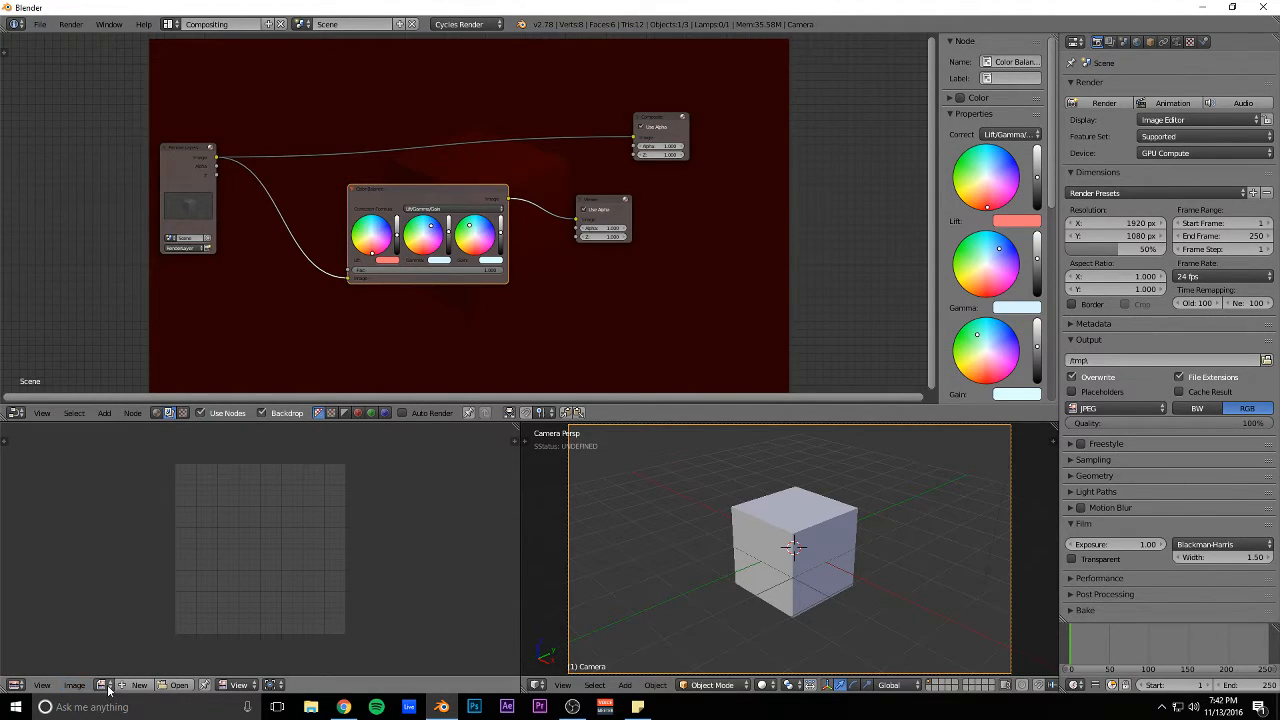
Step: Display the Viewer Node image in the Image Editor and start Save As Image
left_click(104, 684)
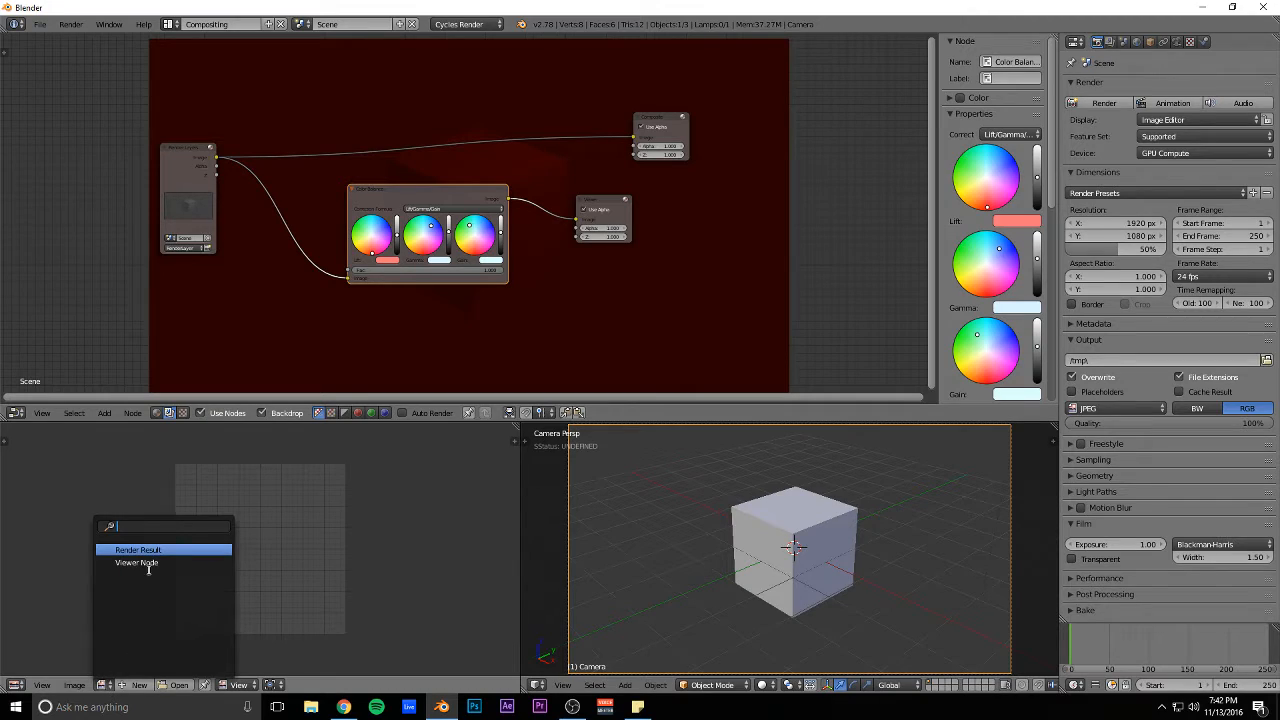
left_click(136, 562)
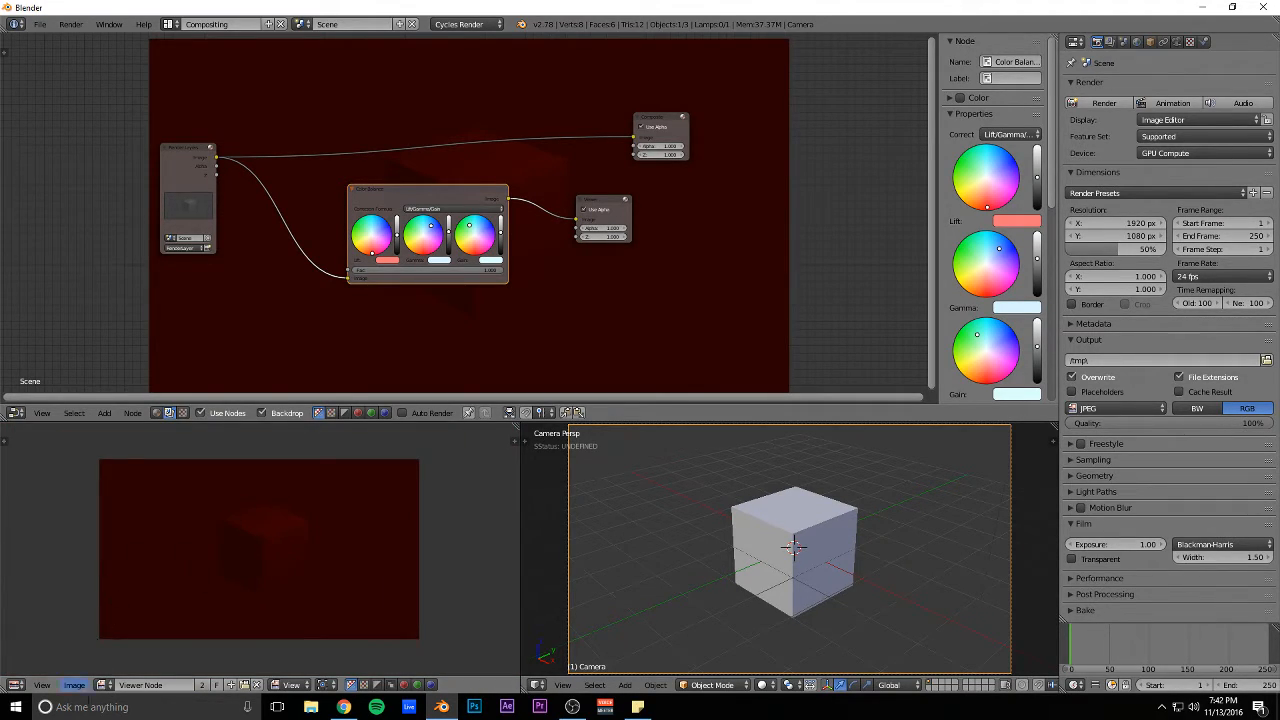
left_click(74, 684)
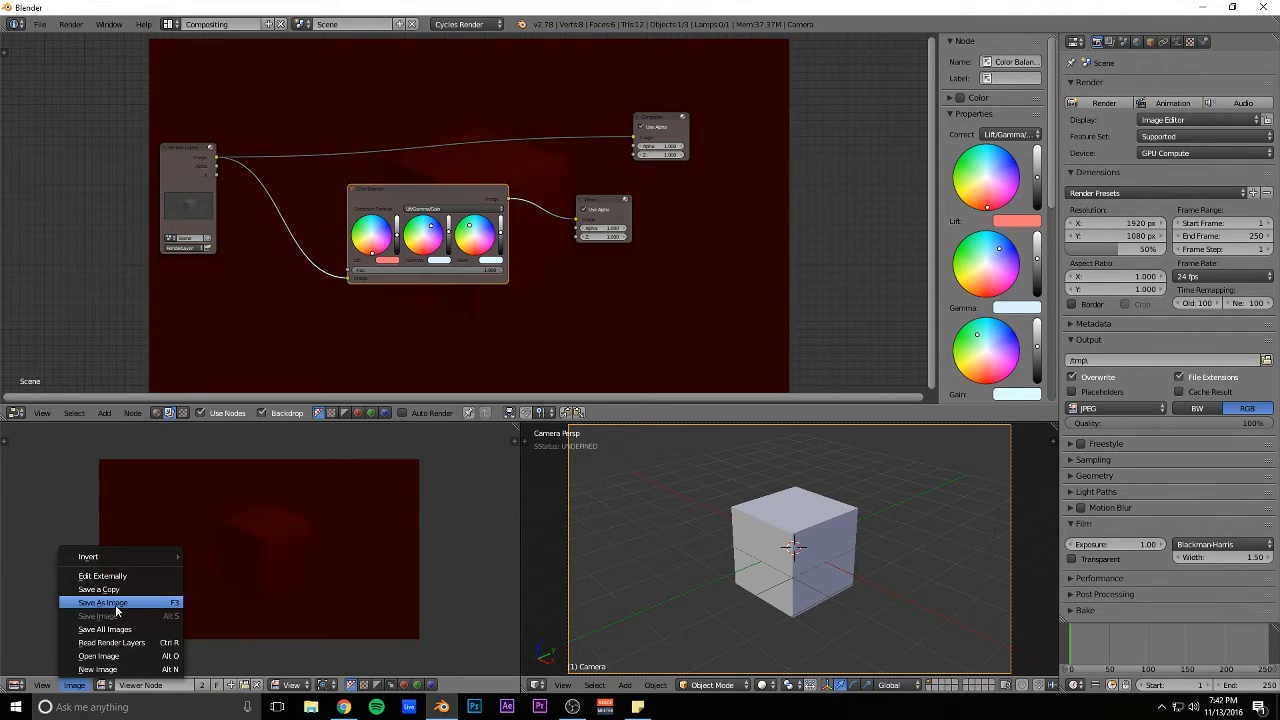